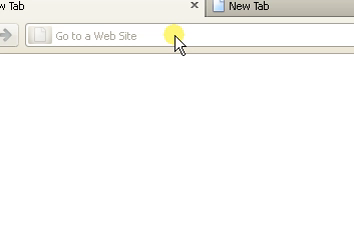
type("ht")
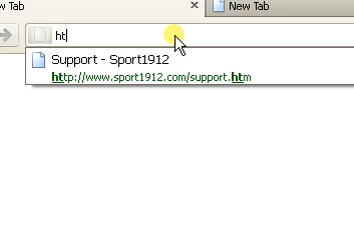
type("http://www.sitename.com:")
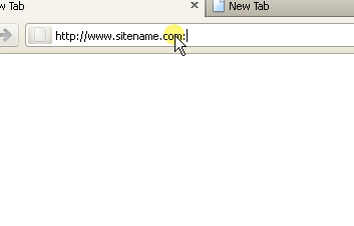
type("2082")
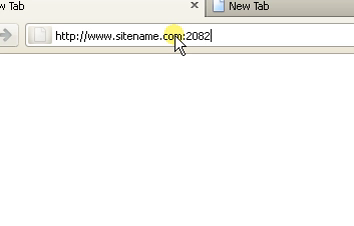